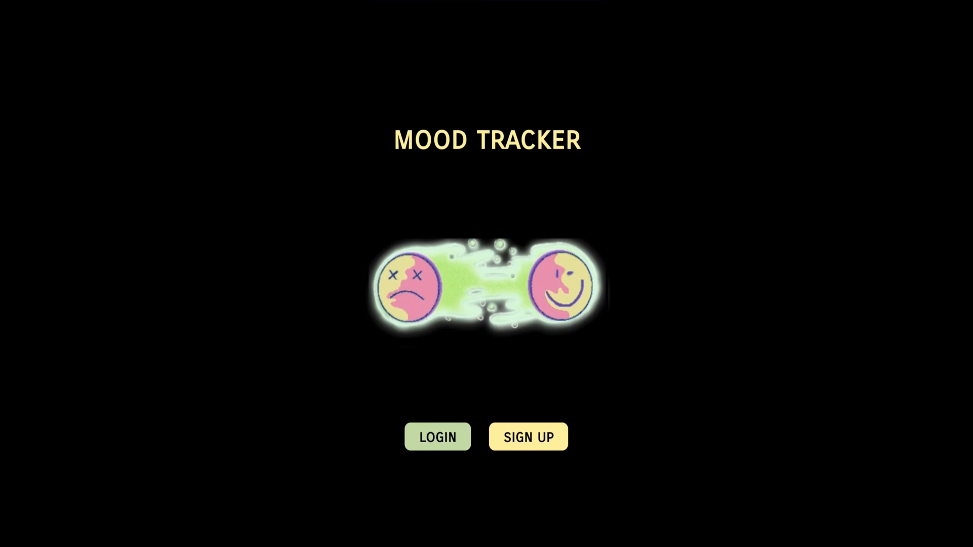
# - Start a new account registration with the name user0
pyautogui.click(529, 437)
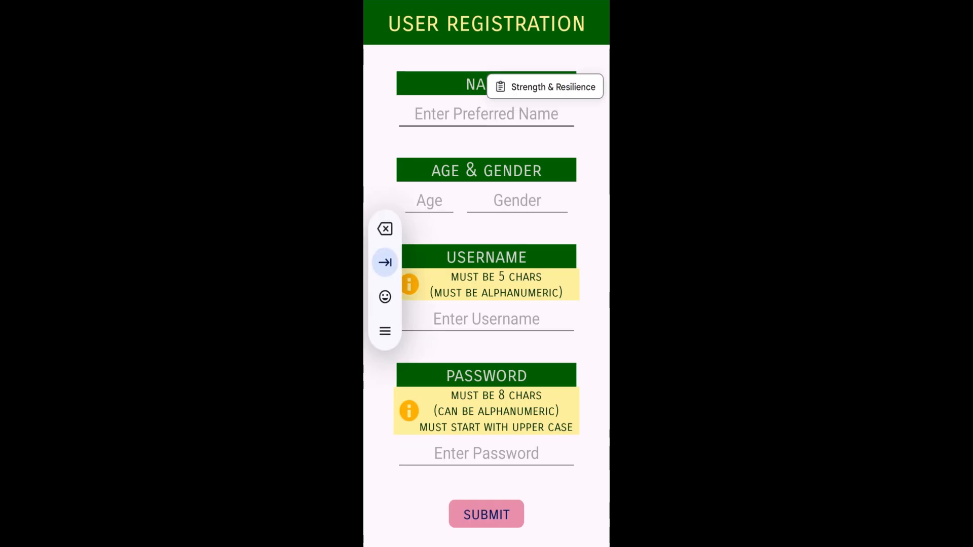
pyautogui.write('u')
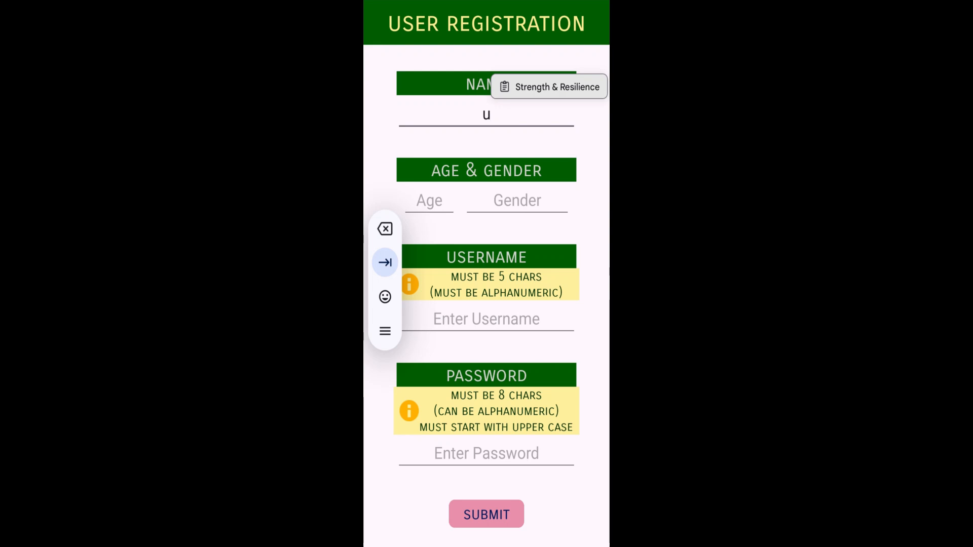
pyautogui.write('s')
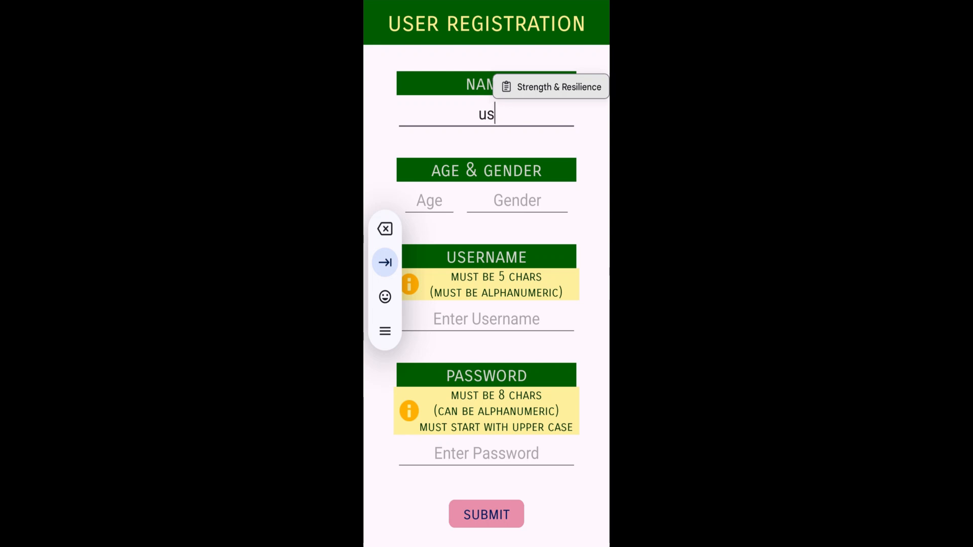
pyautogui.write('er')
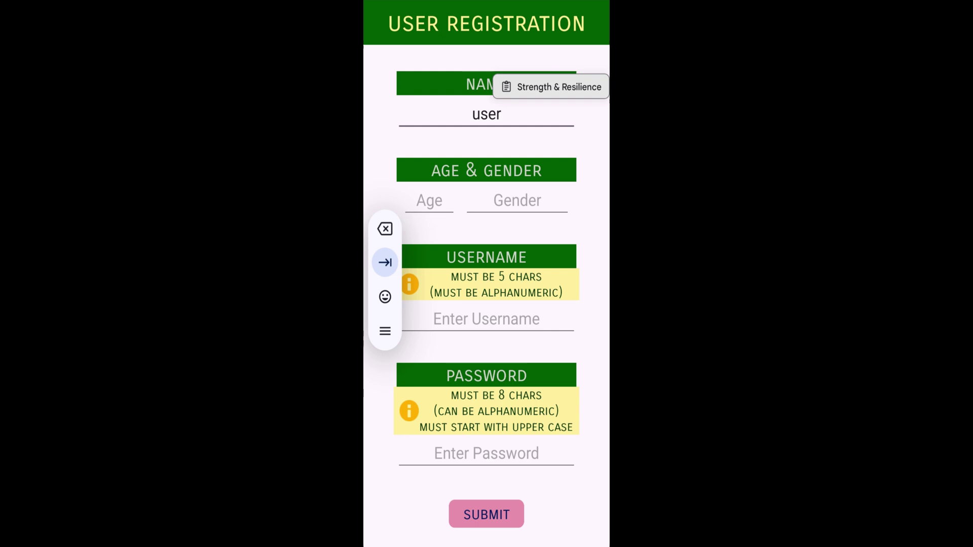
pyautogui.write('0')
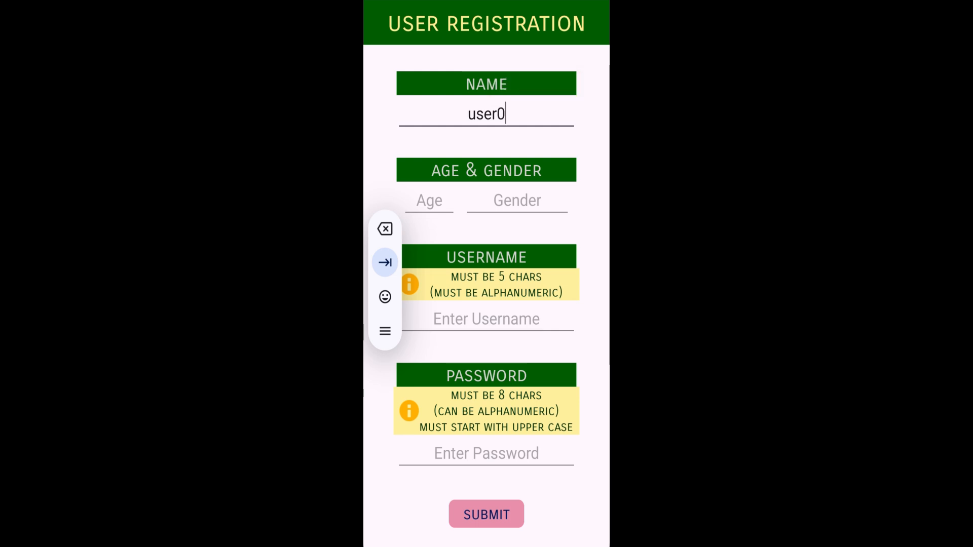
# - Fill in age 25, gender m and username user0, then submit the registration
pyautogui.click(430, 199)
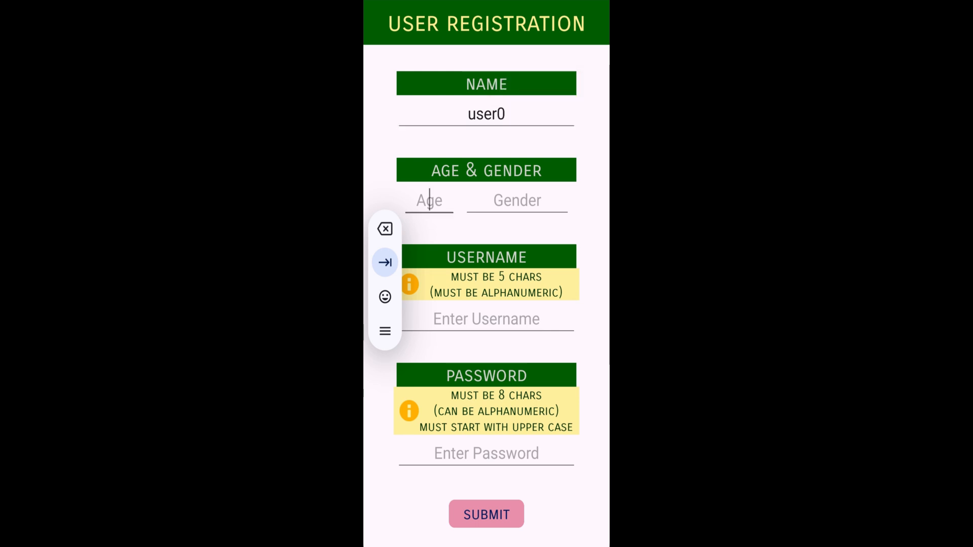
pyautogui.write('2')
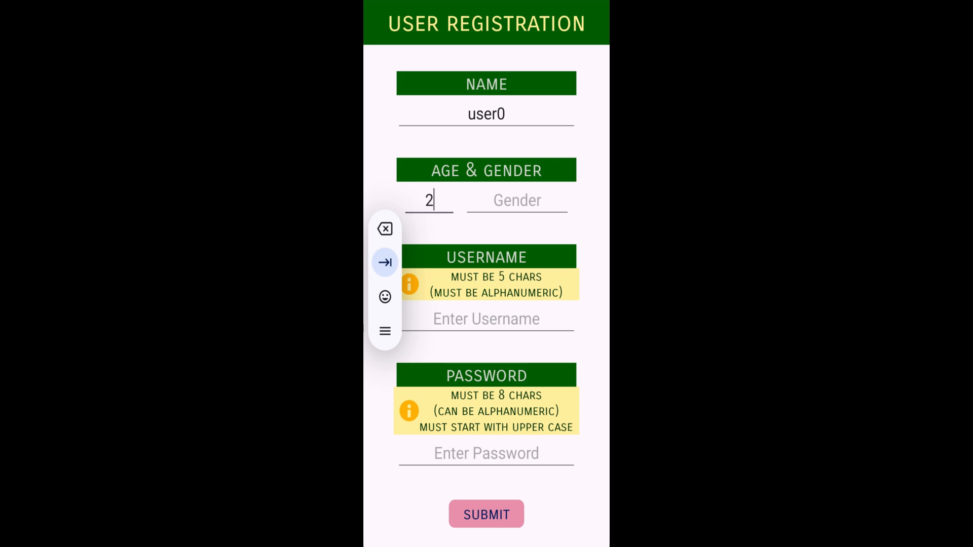
pyautogui.write('5')
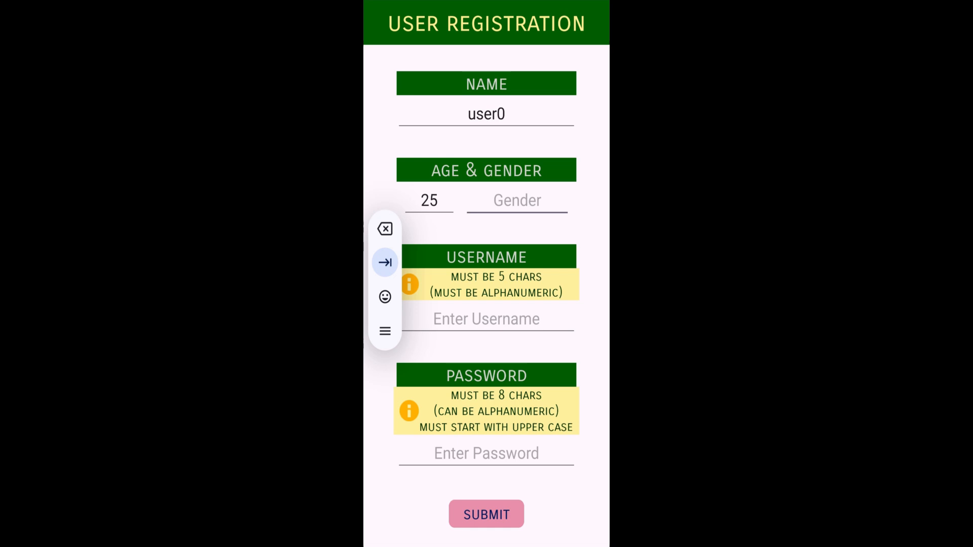
pyautogui.click(517, 199)
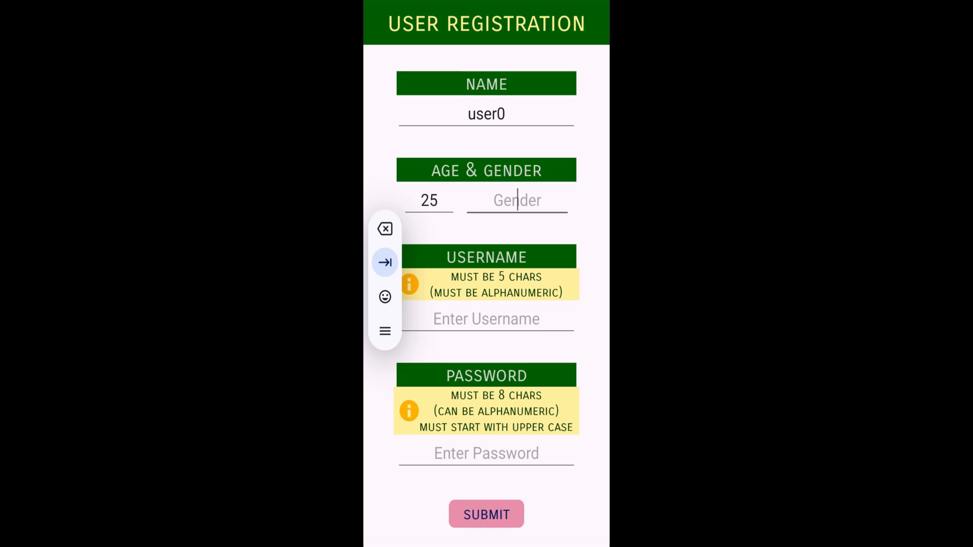
pyautogui.write('m')
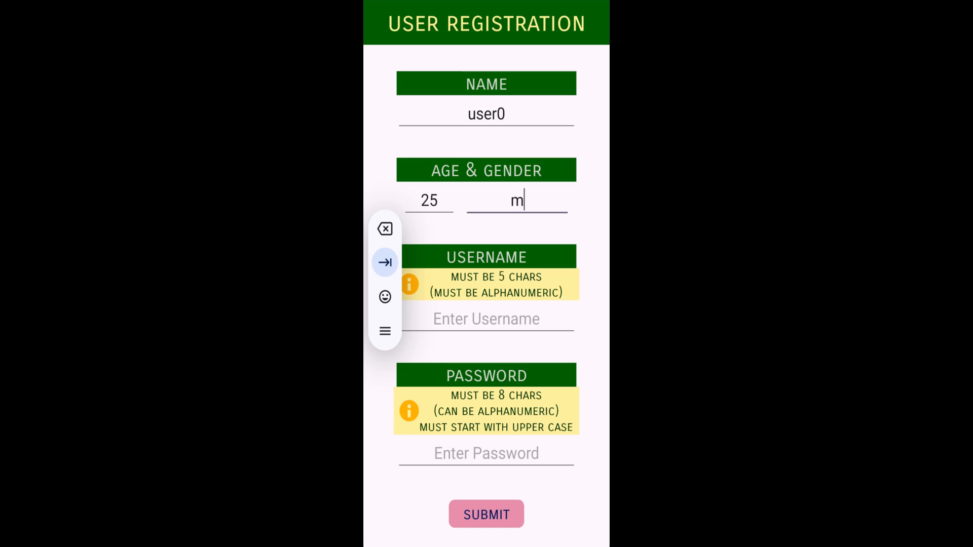
pyautogui.click(487, 319)
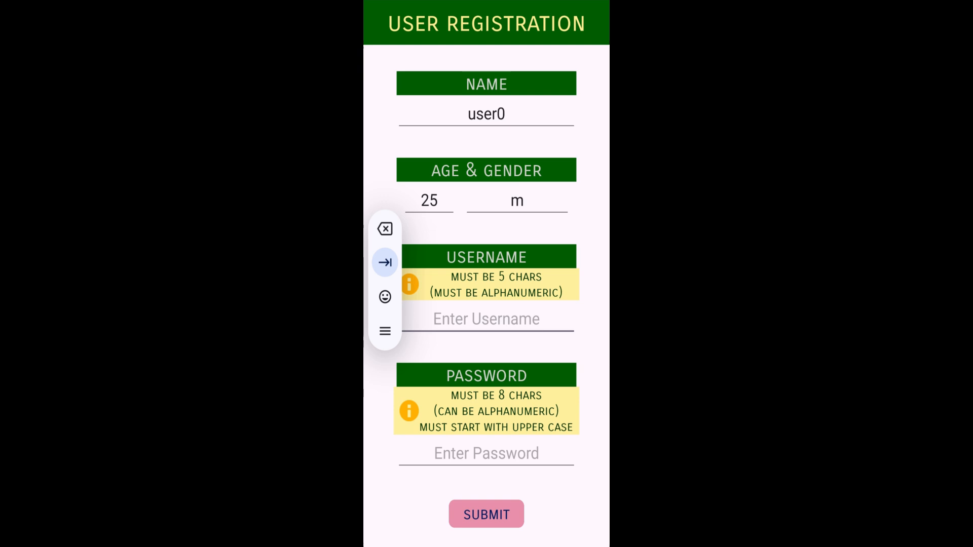
pyautogui.write('user0')
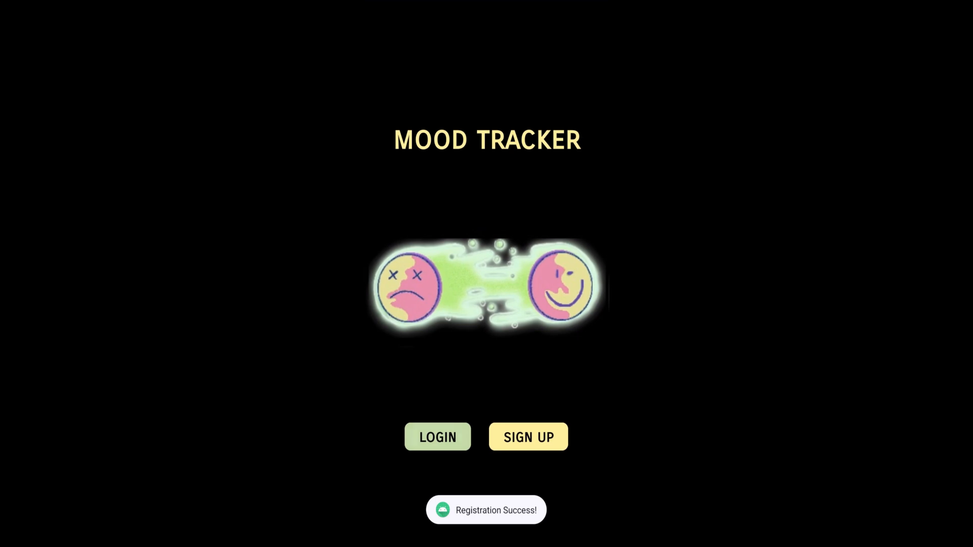
# - Sign in as user0 with its password and land on the USER0 home screen
pyautogui.click(438, 436)
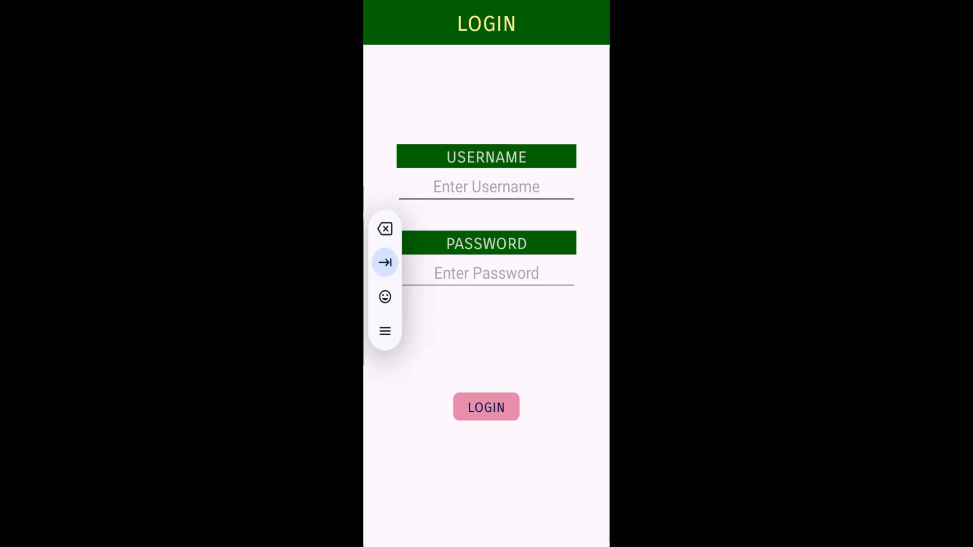
pyautogui.write('user0')
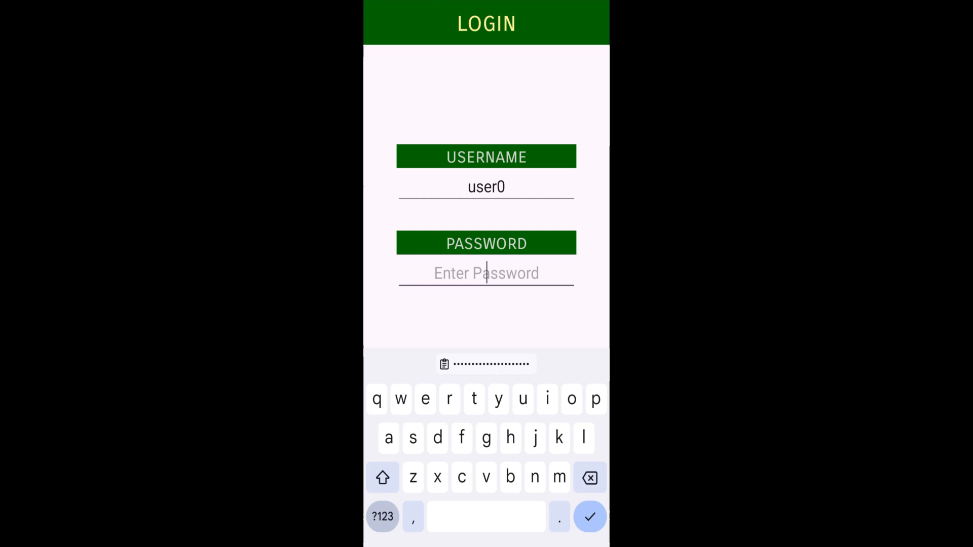
pyautogui.write('U')
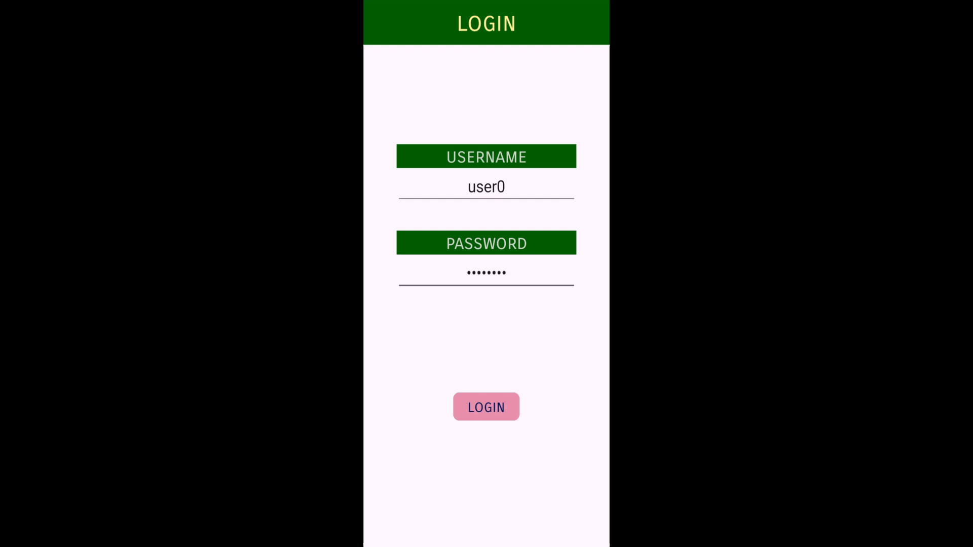
pyautogui.click(487, 406)
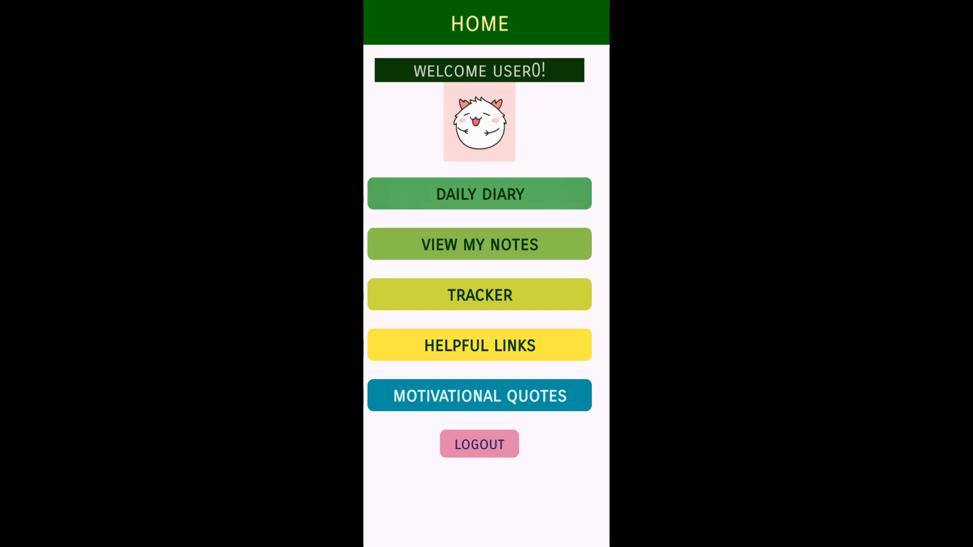
# - Save a diary entry dated 18-10-2024 with exercise, self-care and media streaming ticked
pyautogui.click(480, 193)
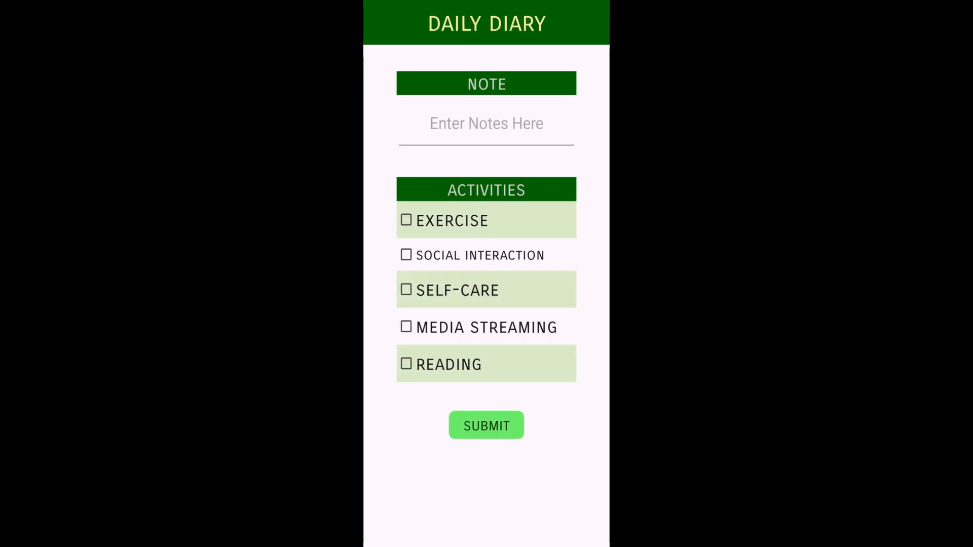
pyautogui.click(406, 255)
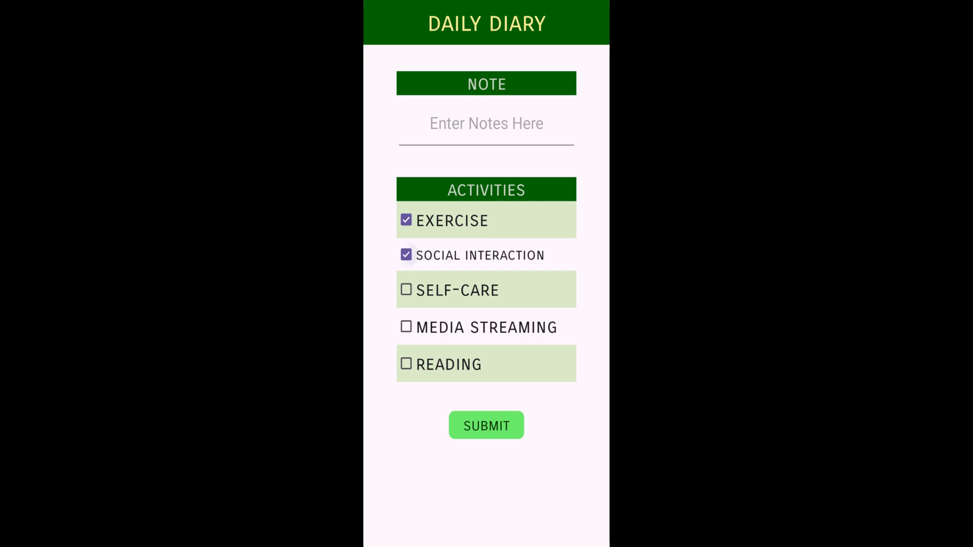
pyautogui.click(405, 328)
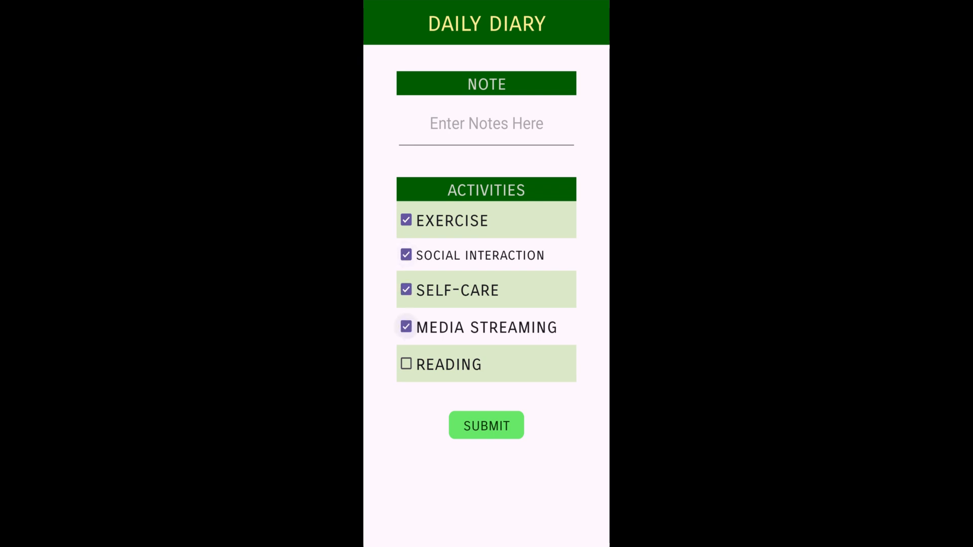
pyautogui.click(486, 425)
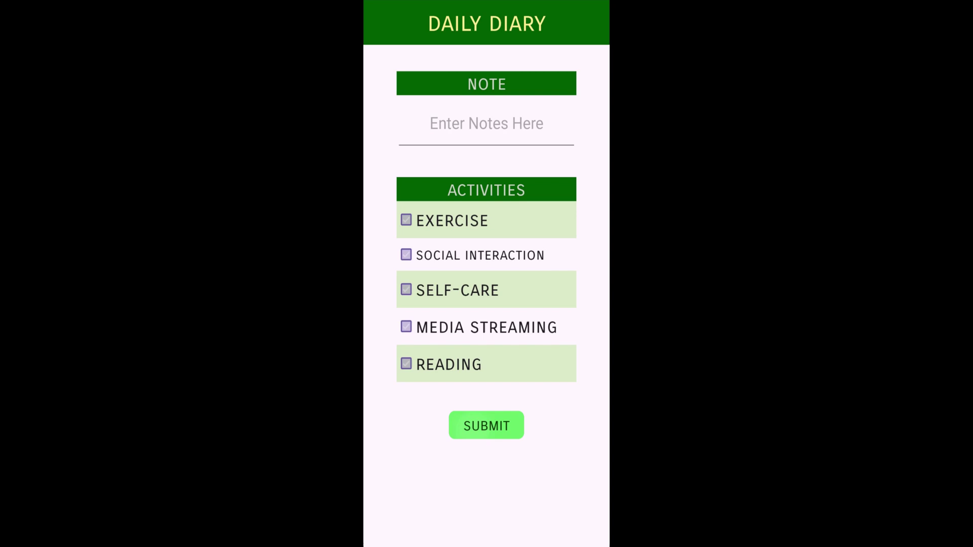
pyautogui.click(487, 425)
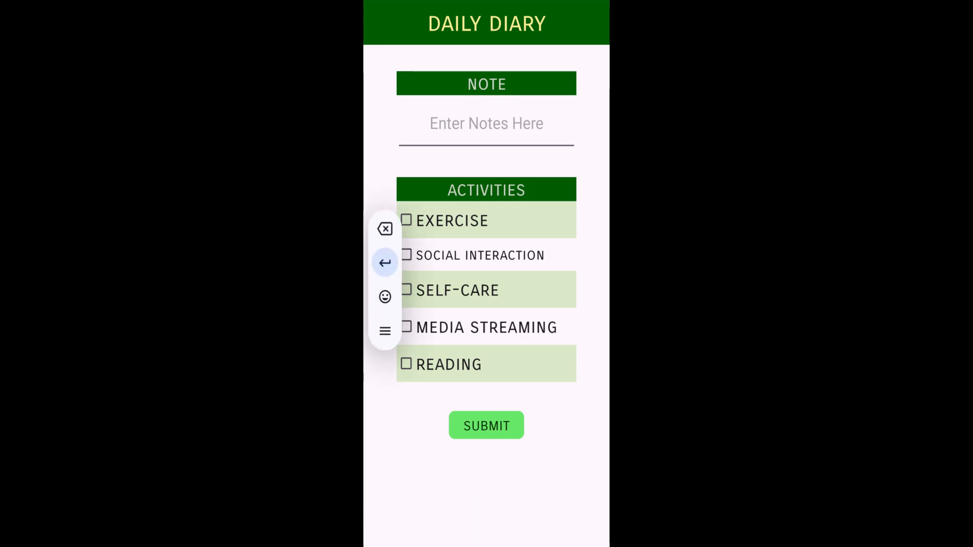
pyautogui.write('18-10-2024')
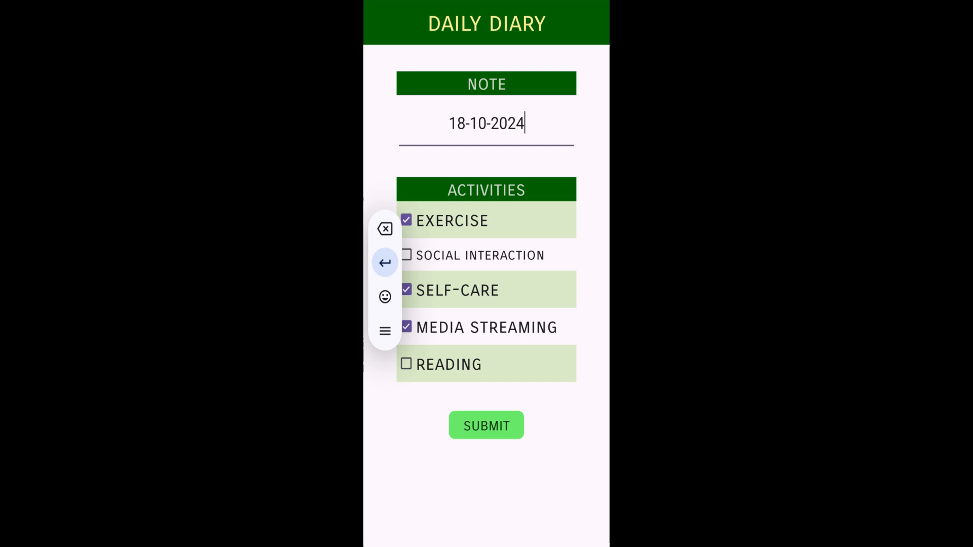
pyautogui.click(487, 425)
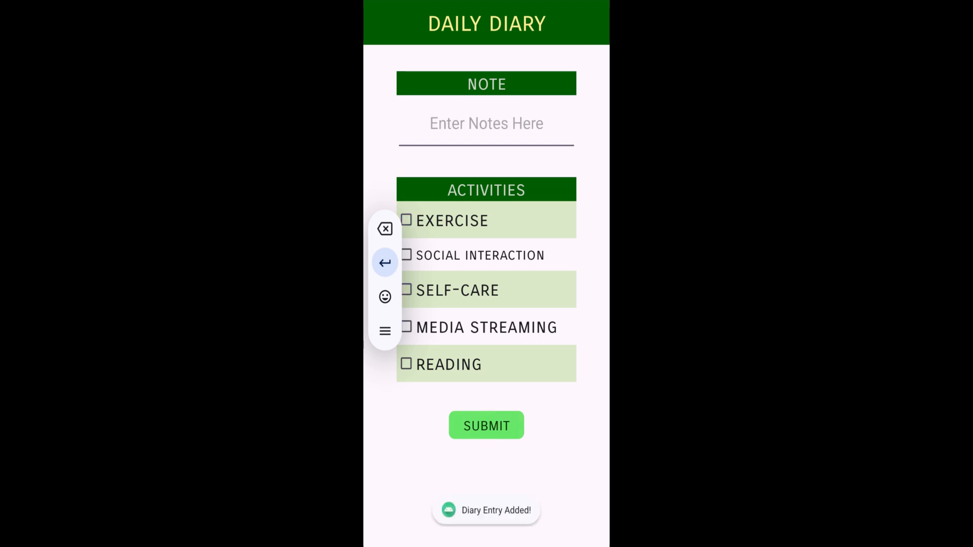
# - Save a second diary note reading xyz and go back home
pyautogui.write('xyz')
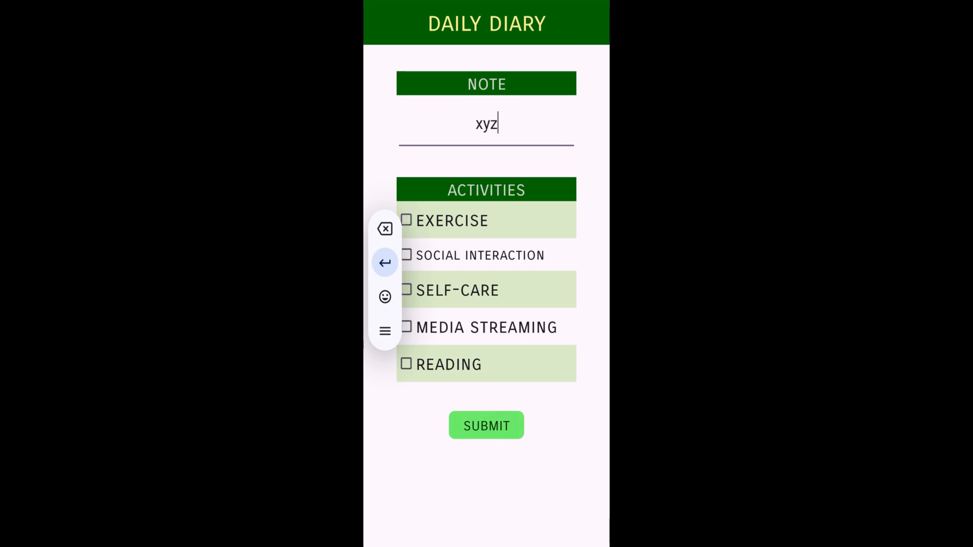
pyautogui.click(486, 426)
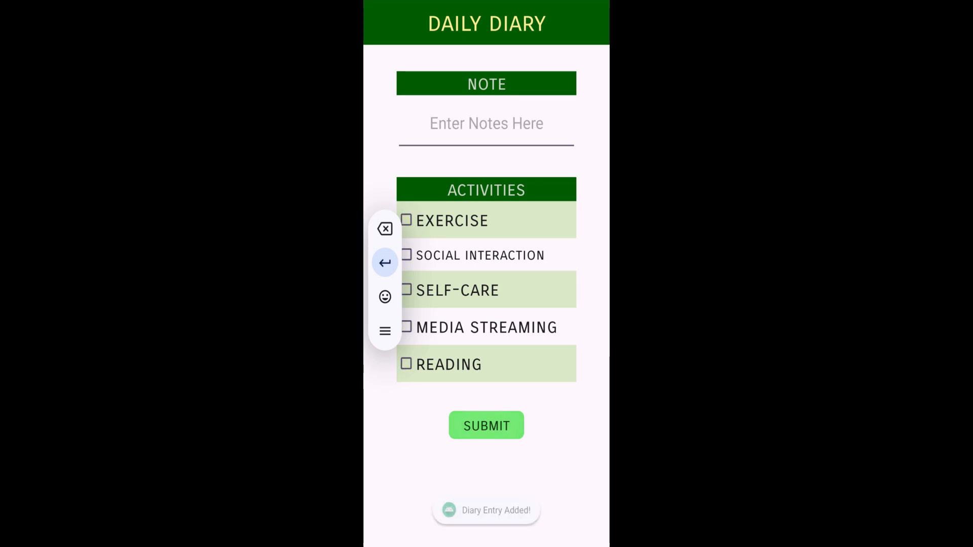
pyautogui.click(487, 425)
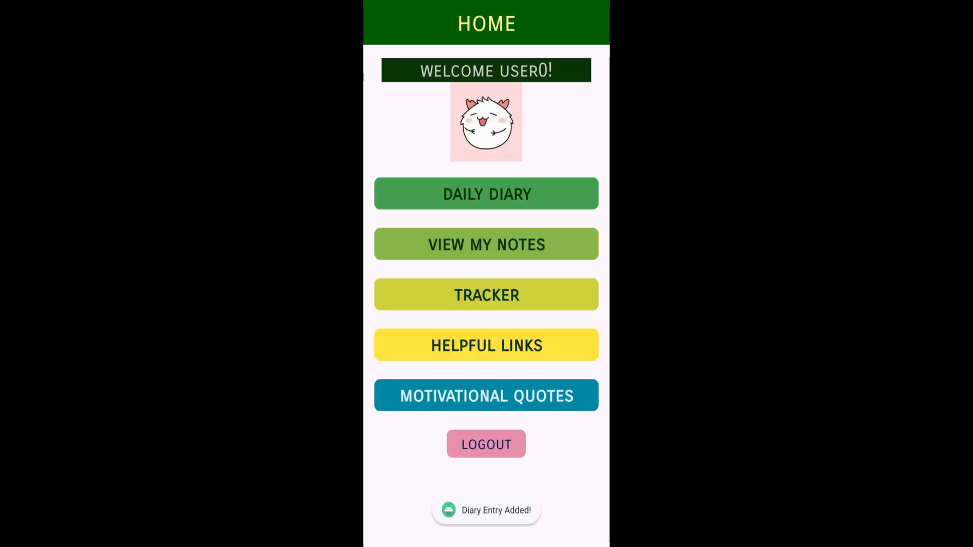
# - Show only the saved notes matching xyz
pyautogui.click(487, 244)
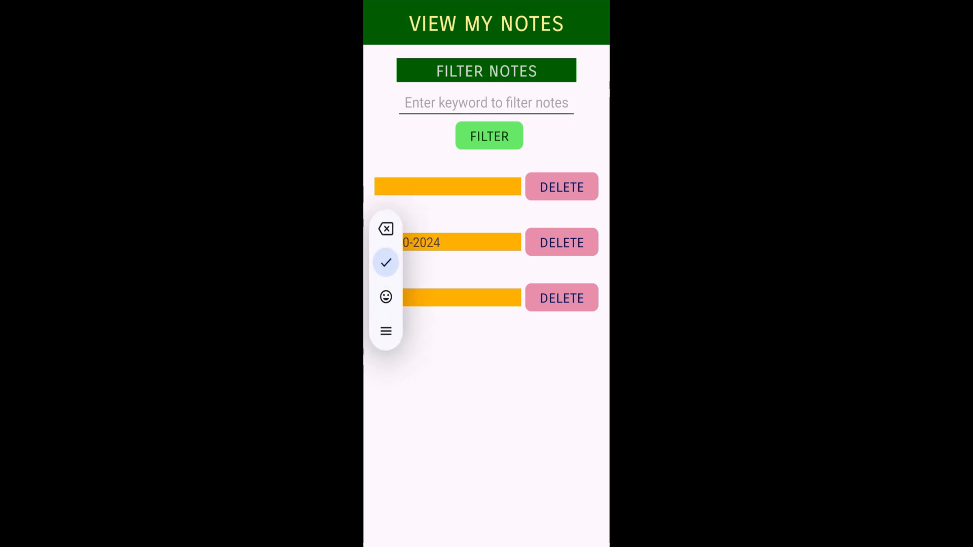
pyautogui.write('xyz')
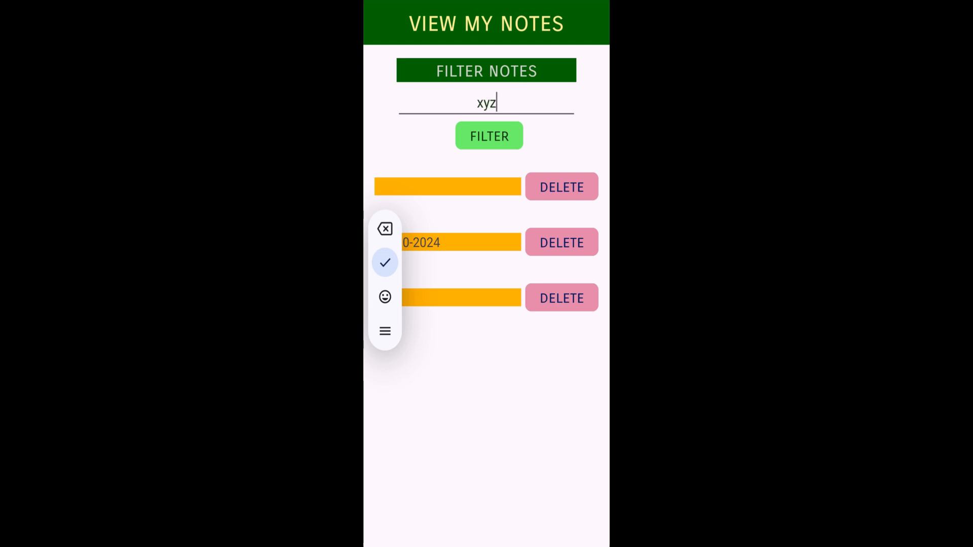
pyautogui.click(489, 136)
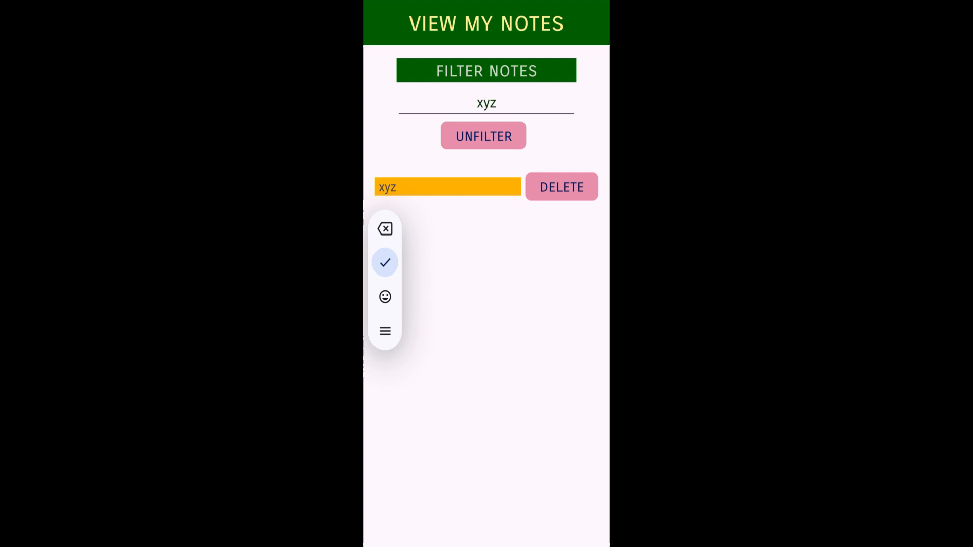
# - Clear the filter, delete the blank note and return home
pyautogui.click(483, 136)
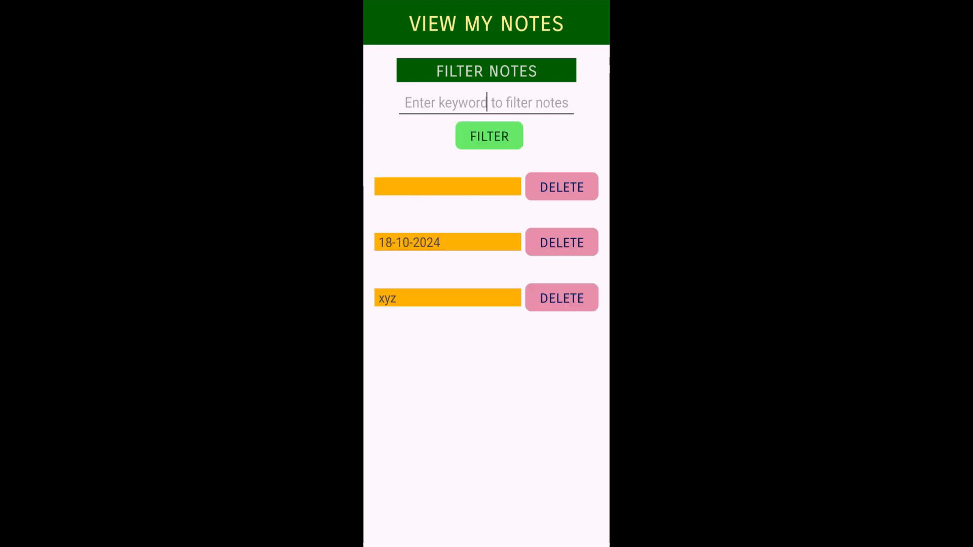
pyautogui.click(562, 187)
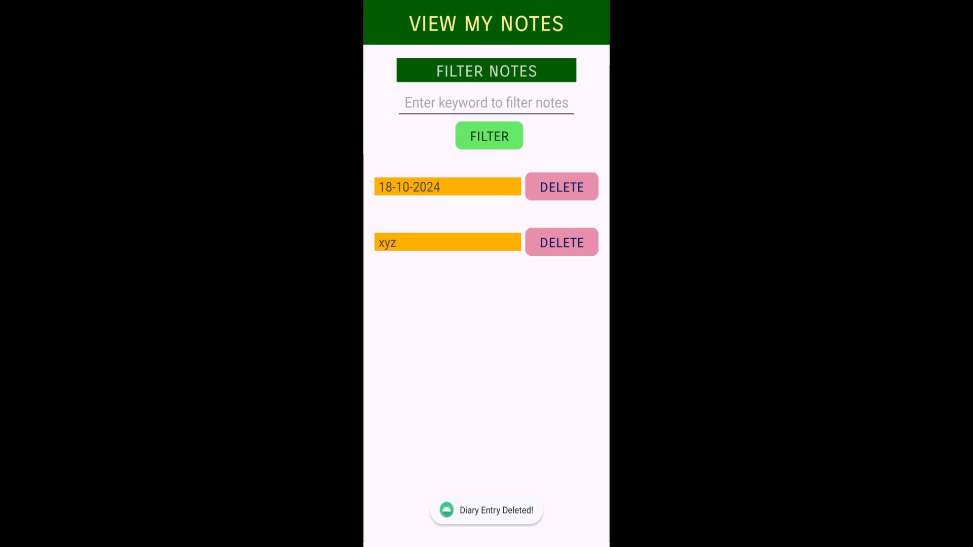
pyautogui.click(486, 102)
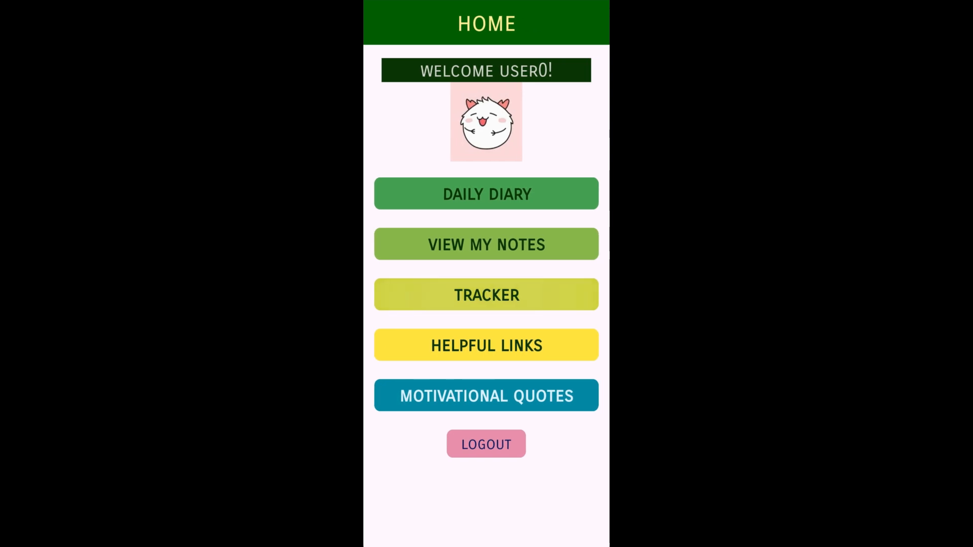
# - Submit today's mood as very happy with anxiety 0 and medication taken on time
pyautogui.click(486, 294)
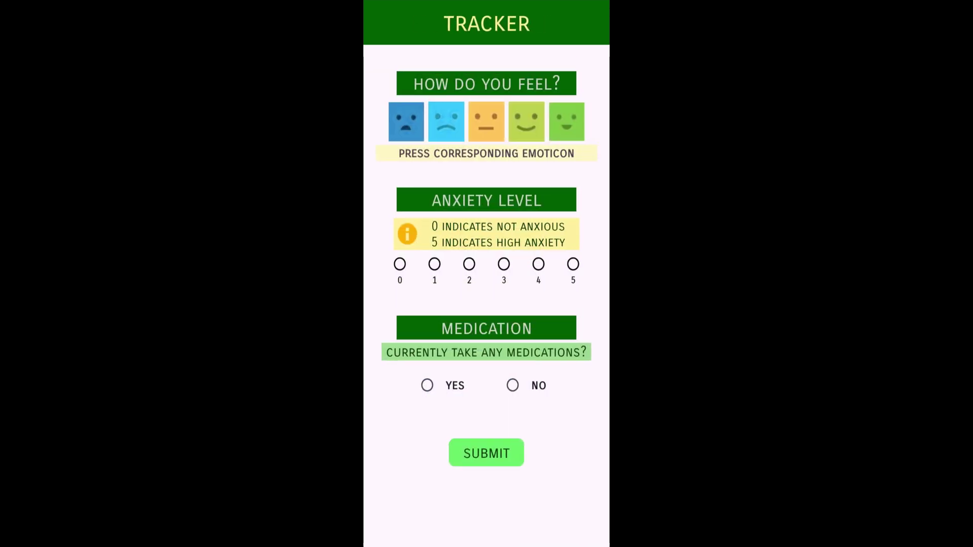
pyautogui.click(565, 121)
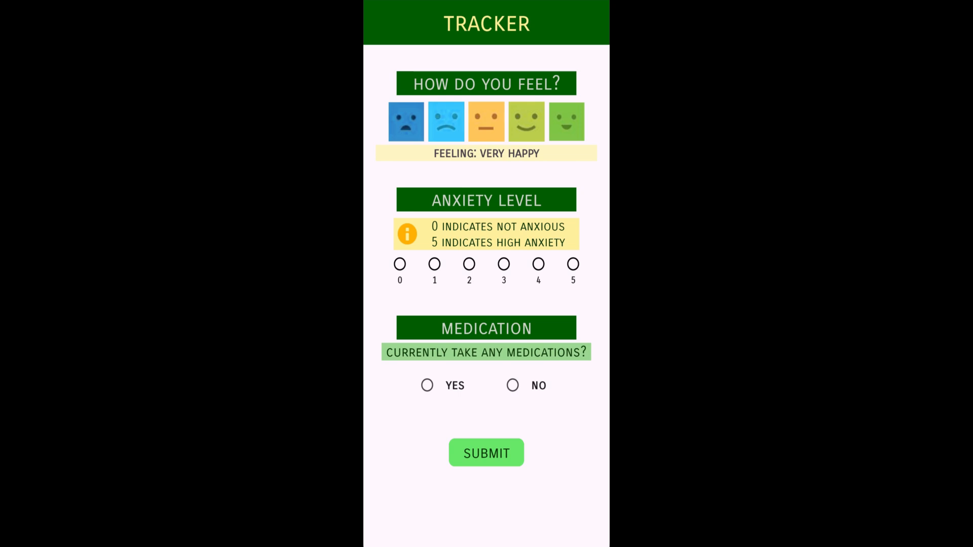
pyautogui.click(399, 264)
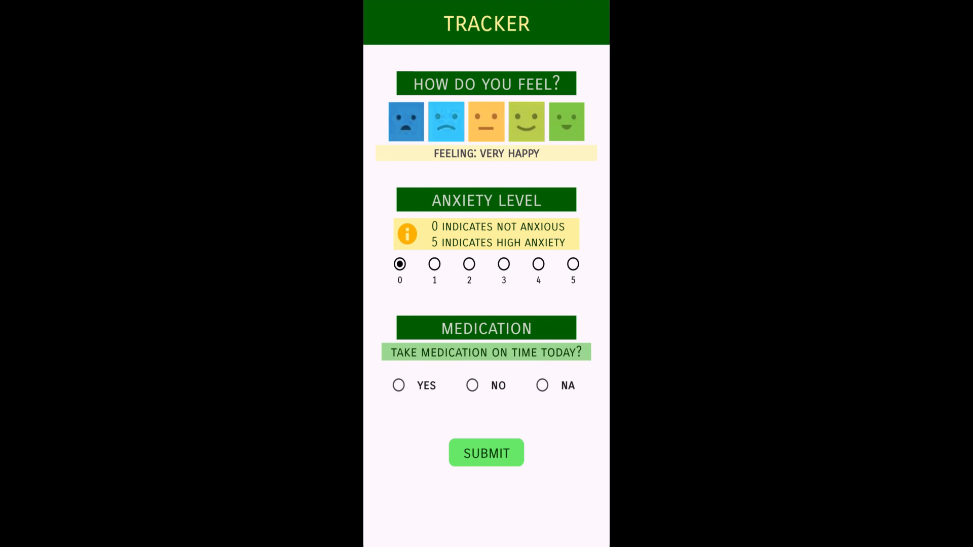
pyautogui.click(398, 385)
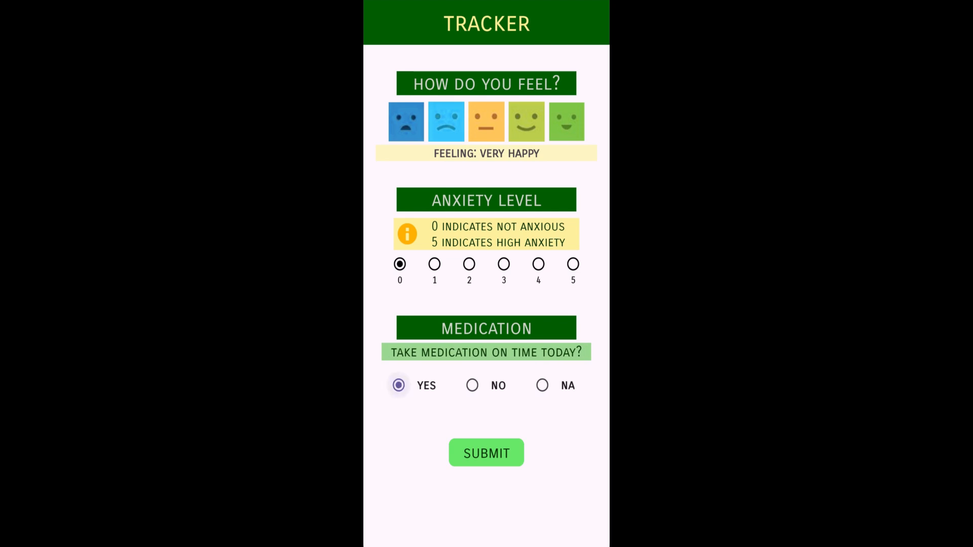
pyautogui.click(486, 453)
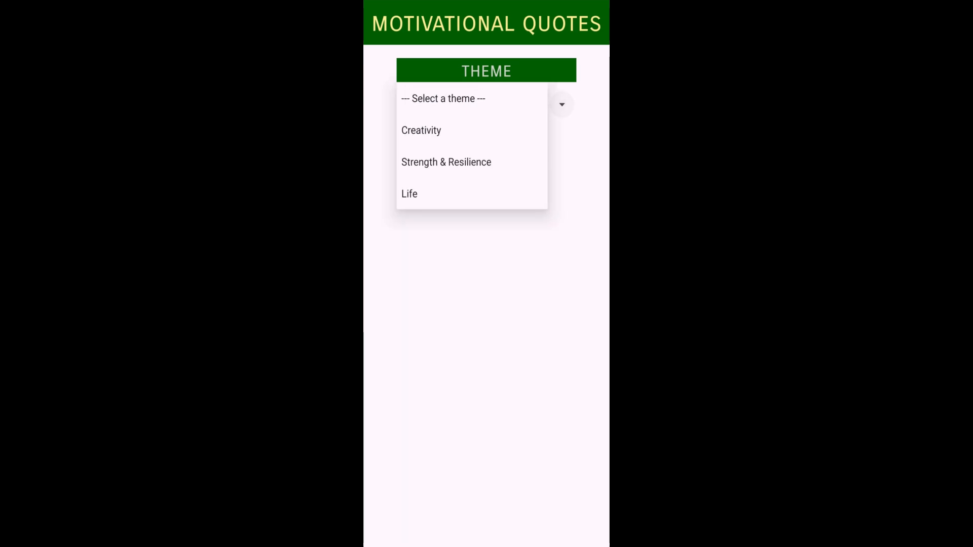
# - Choose a motivational quote theme, log out of user0 and return to the home screen
pyautogui.click(446, 161)
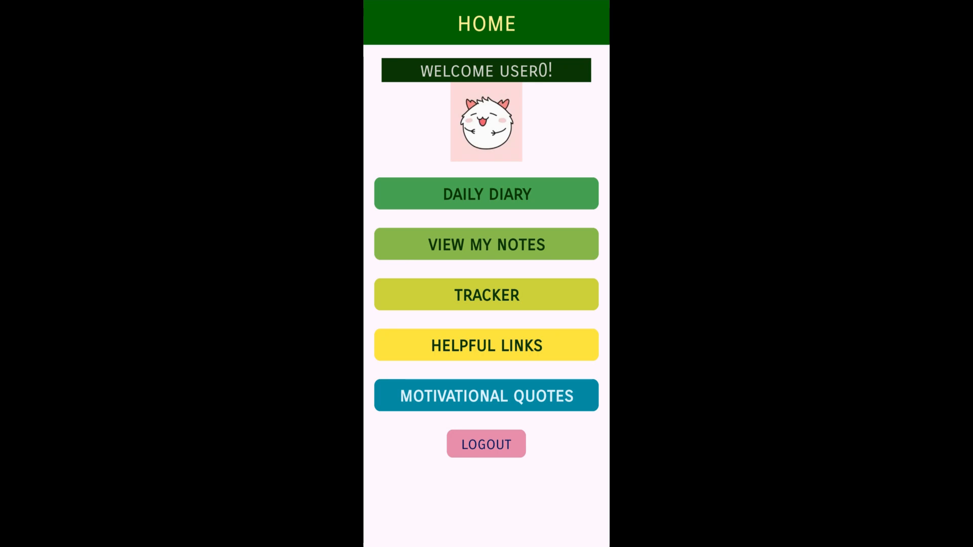
pyautogui.click(487, 444)
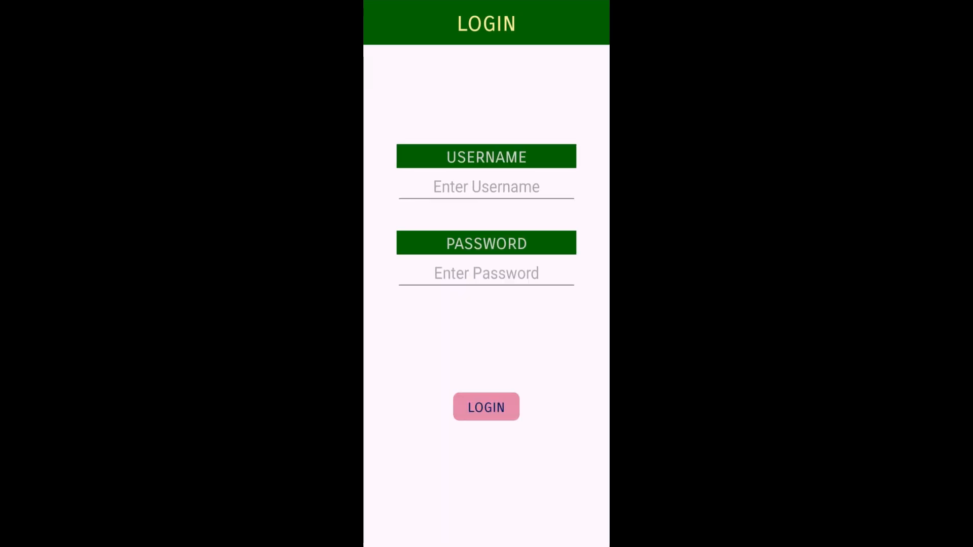
pyautogui.click(487, 406)
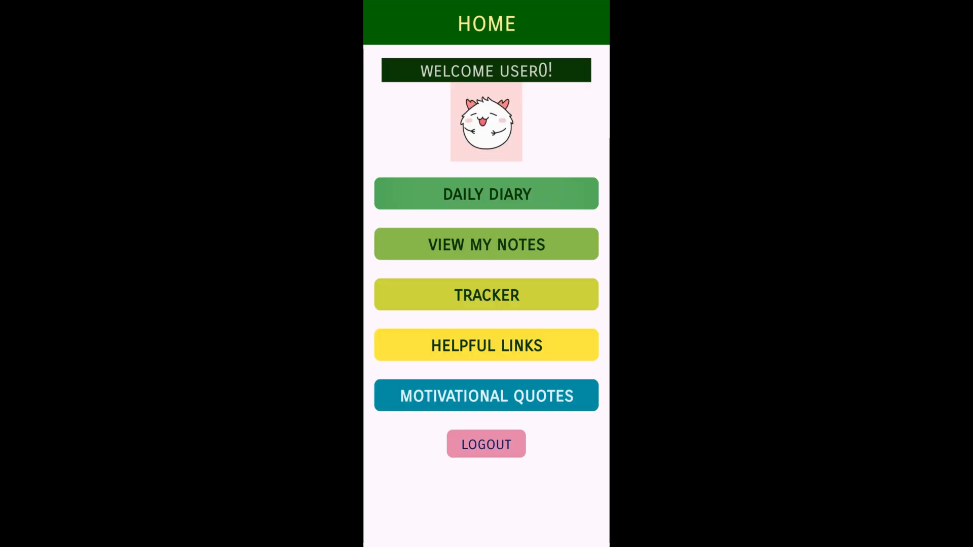